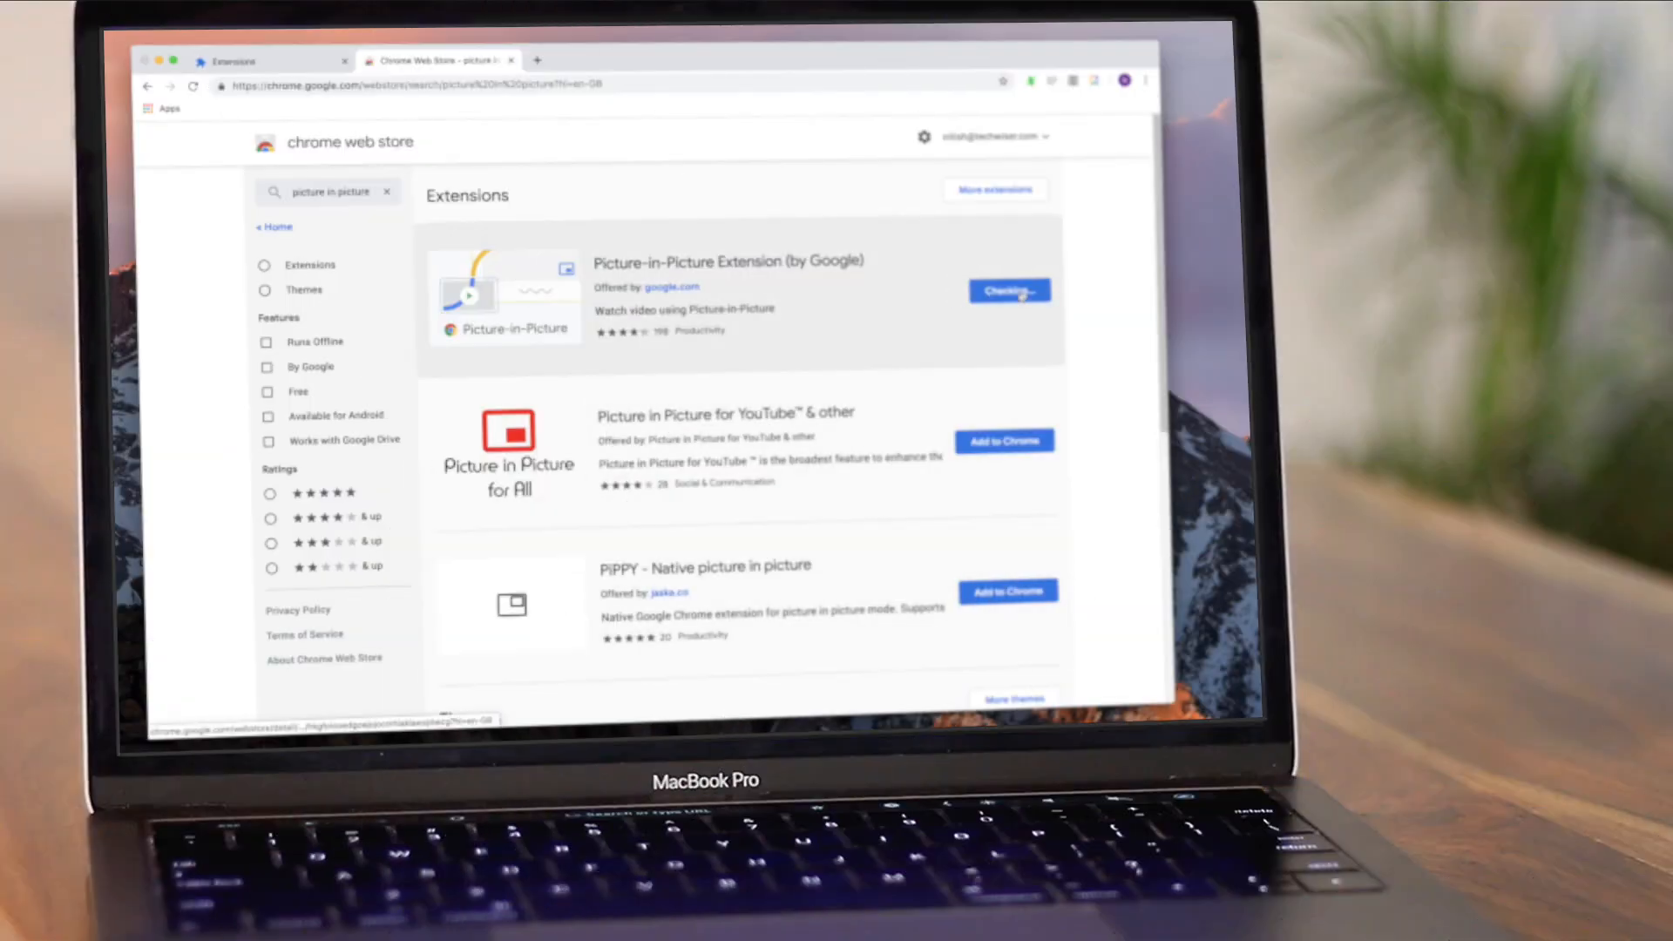
# Step: Add Google's Picture-in-Picture Extension to Chrome from the Web Store
pyautogui.click(1006, 290)
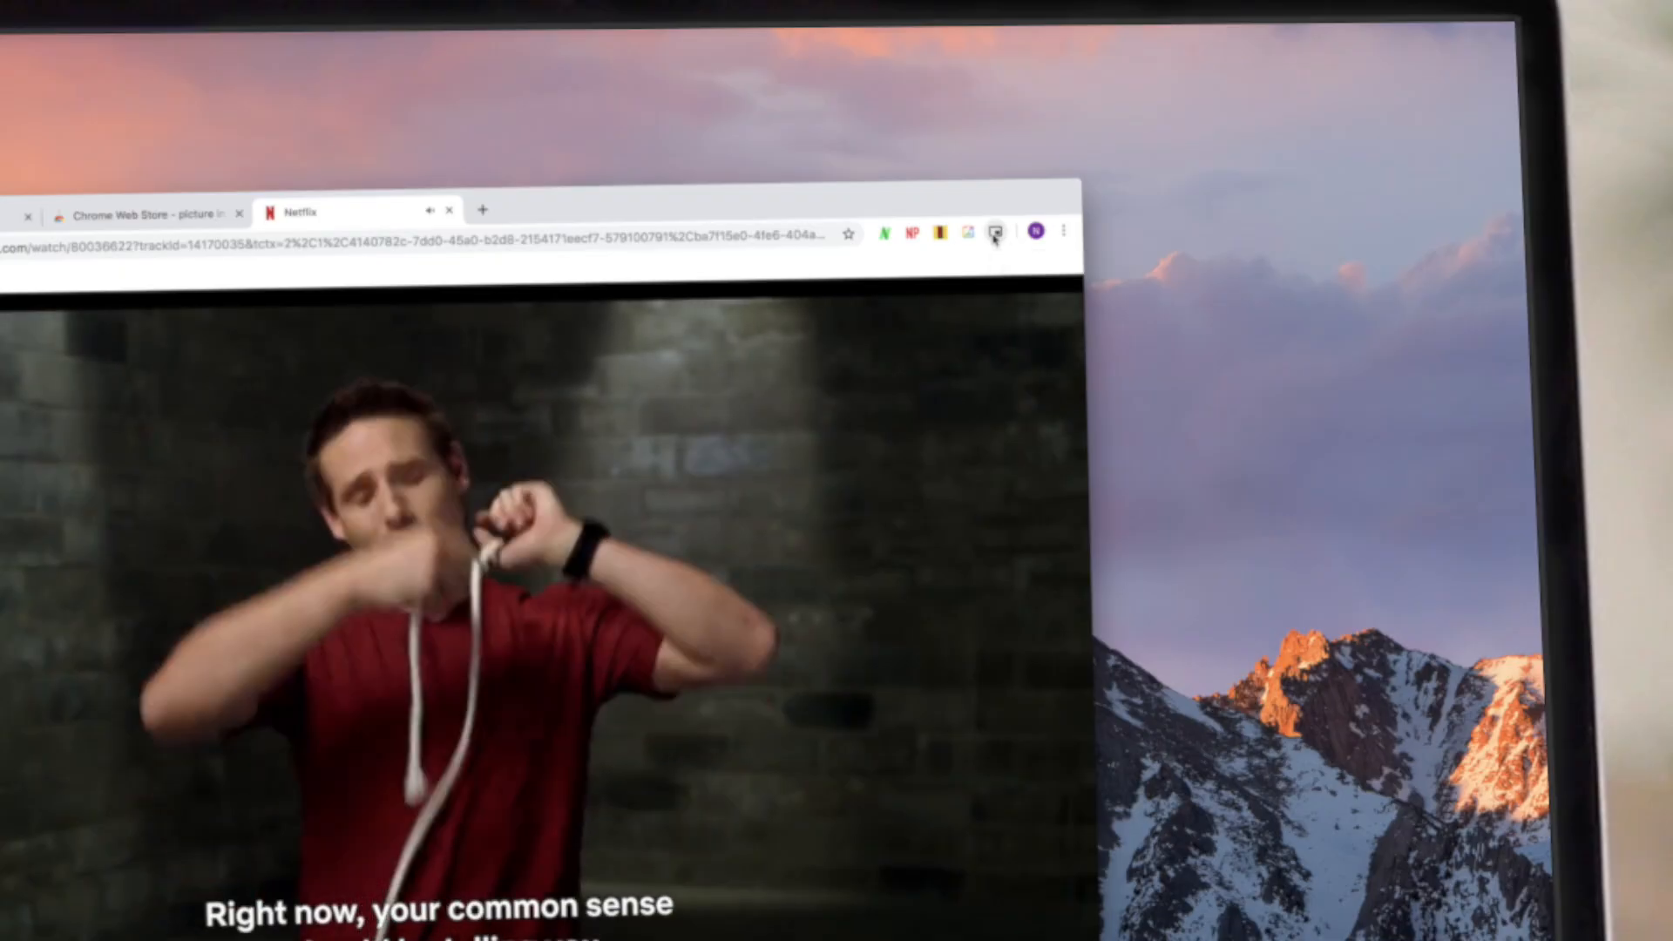
# Step: Pop the Brain Games episode into picture-in-picture and drag the floating window into place
pyautogui.click(994, 231)
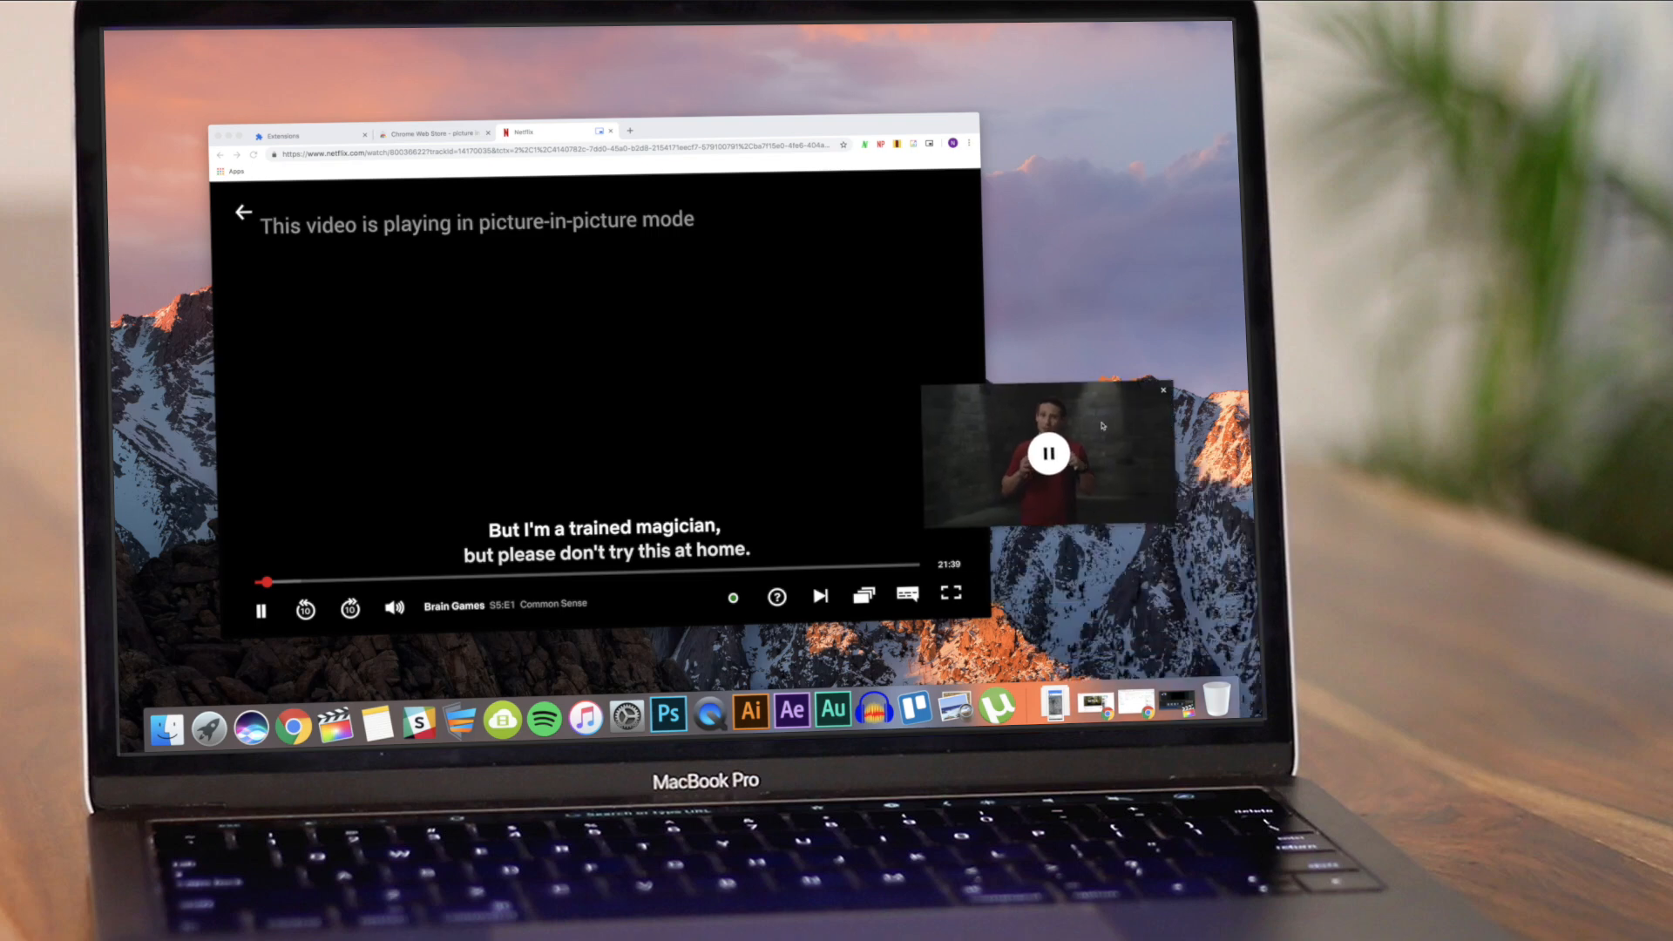
pyautogui.moveTo(1046, 453); pyautogui.dragTo(904, 174)
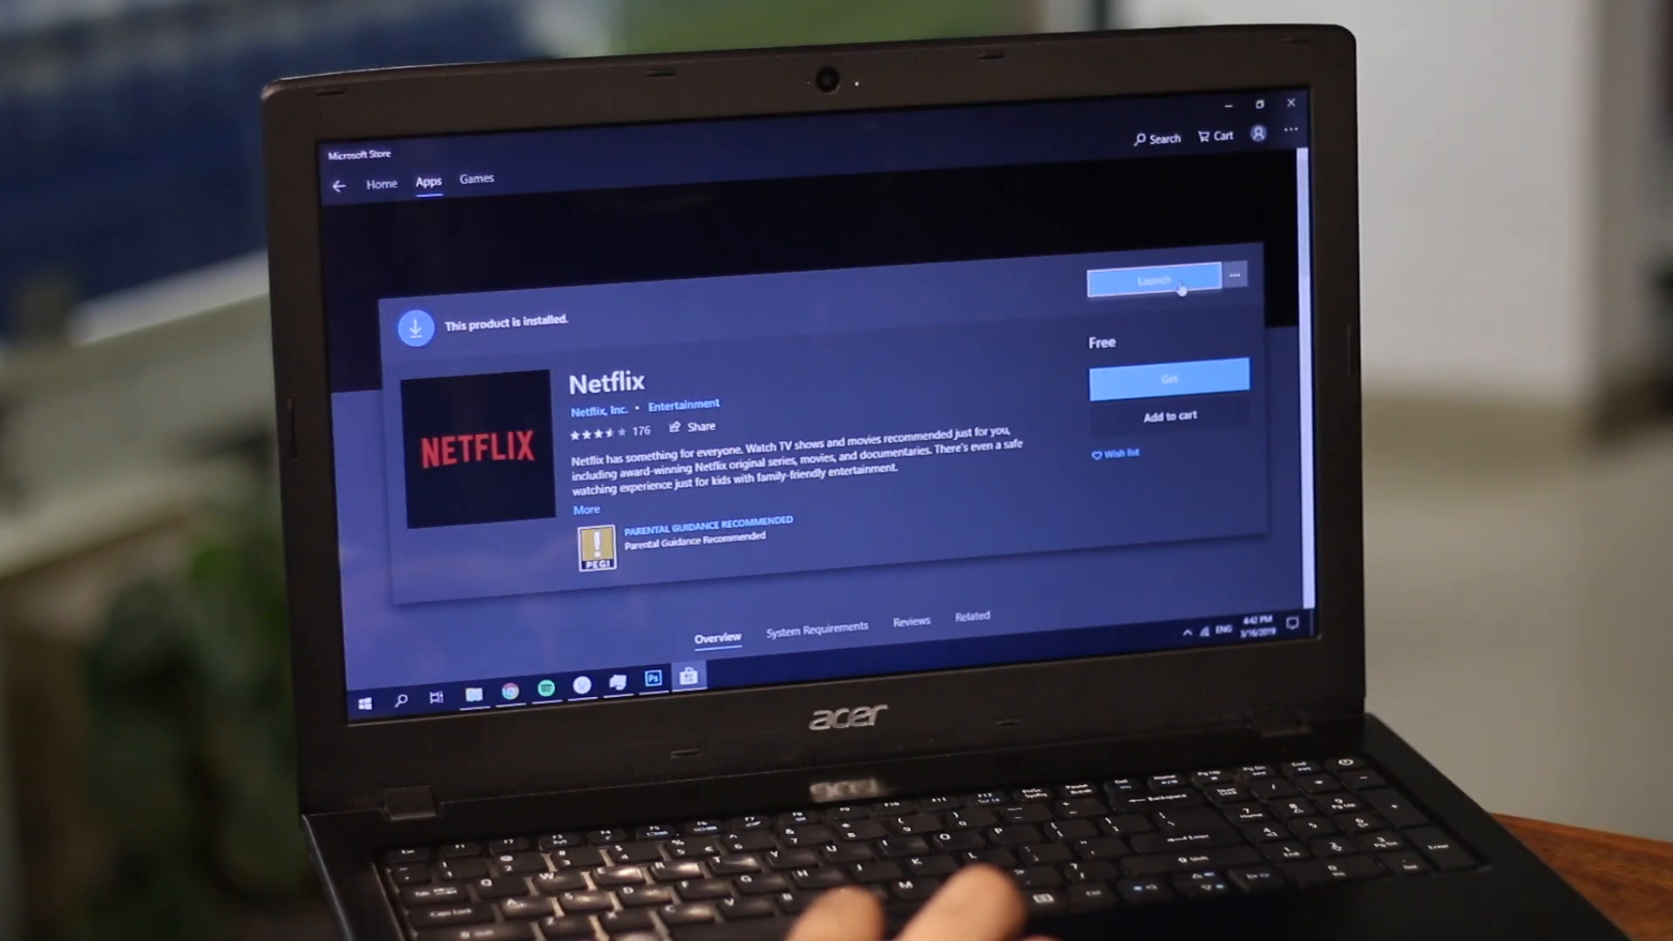
# Step: Launch the installed Netflix app from its Microsoft Store page
pyautogui.click(1151, 276)
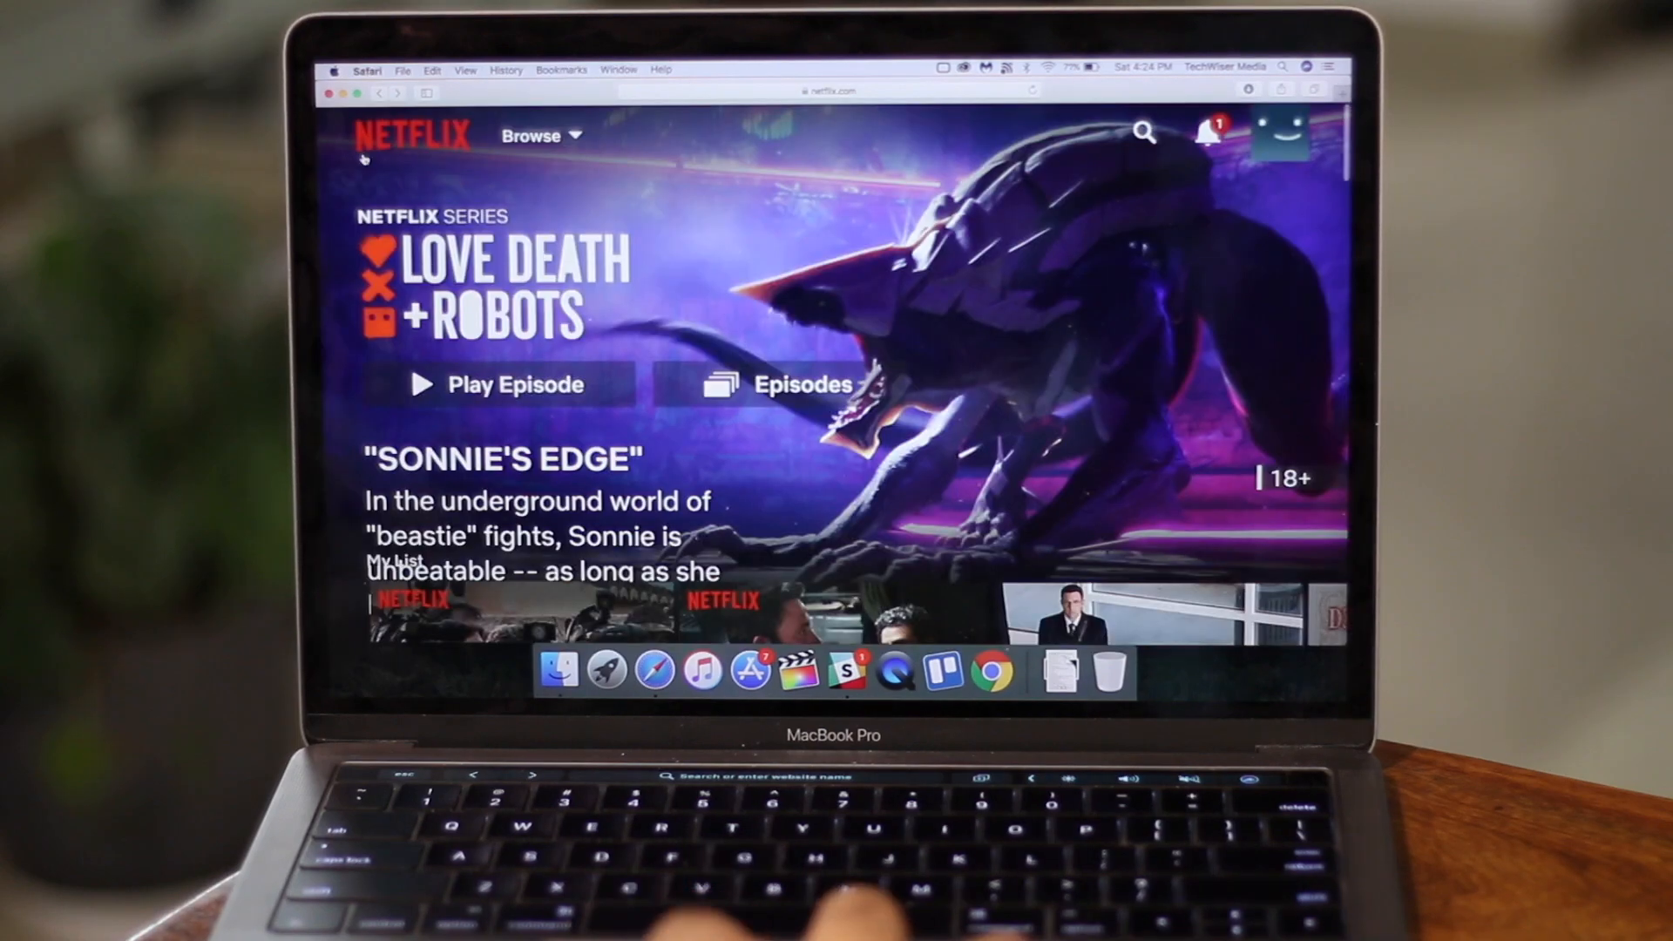
# Step: Play After Life from Popular on Netflix and switch it to picture-in-picture
pyautogui.scroll(-3)
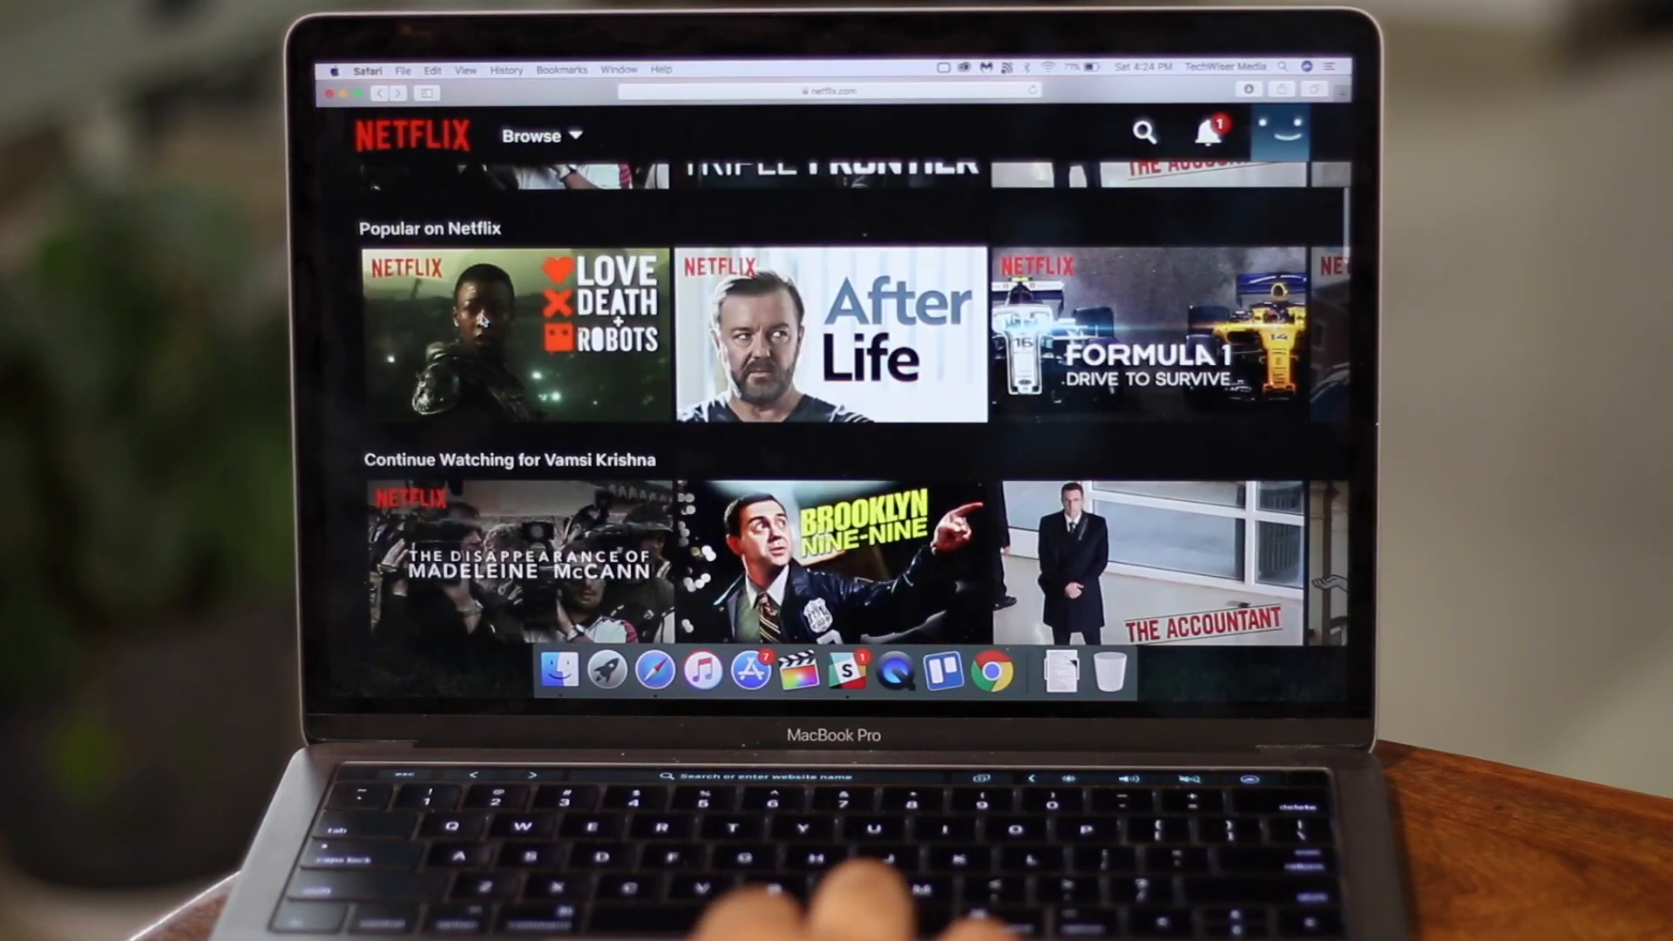
pyautogui.click(827, 332)
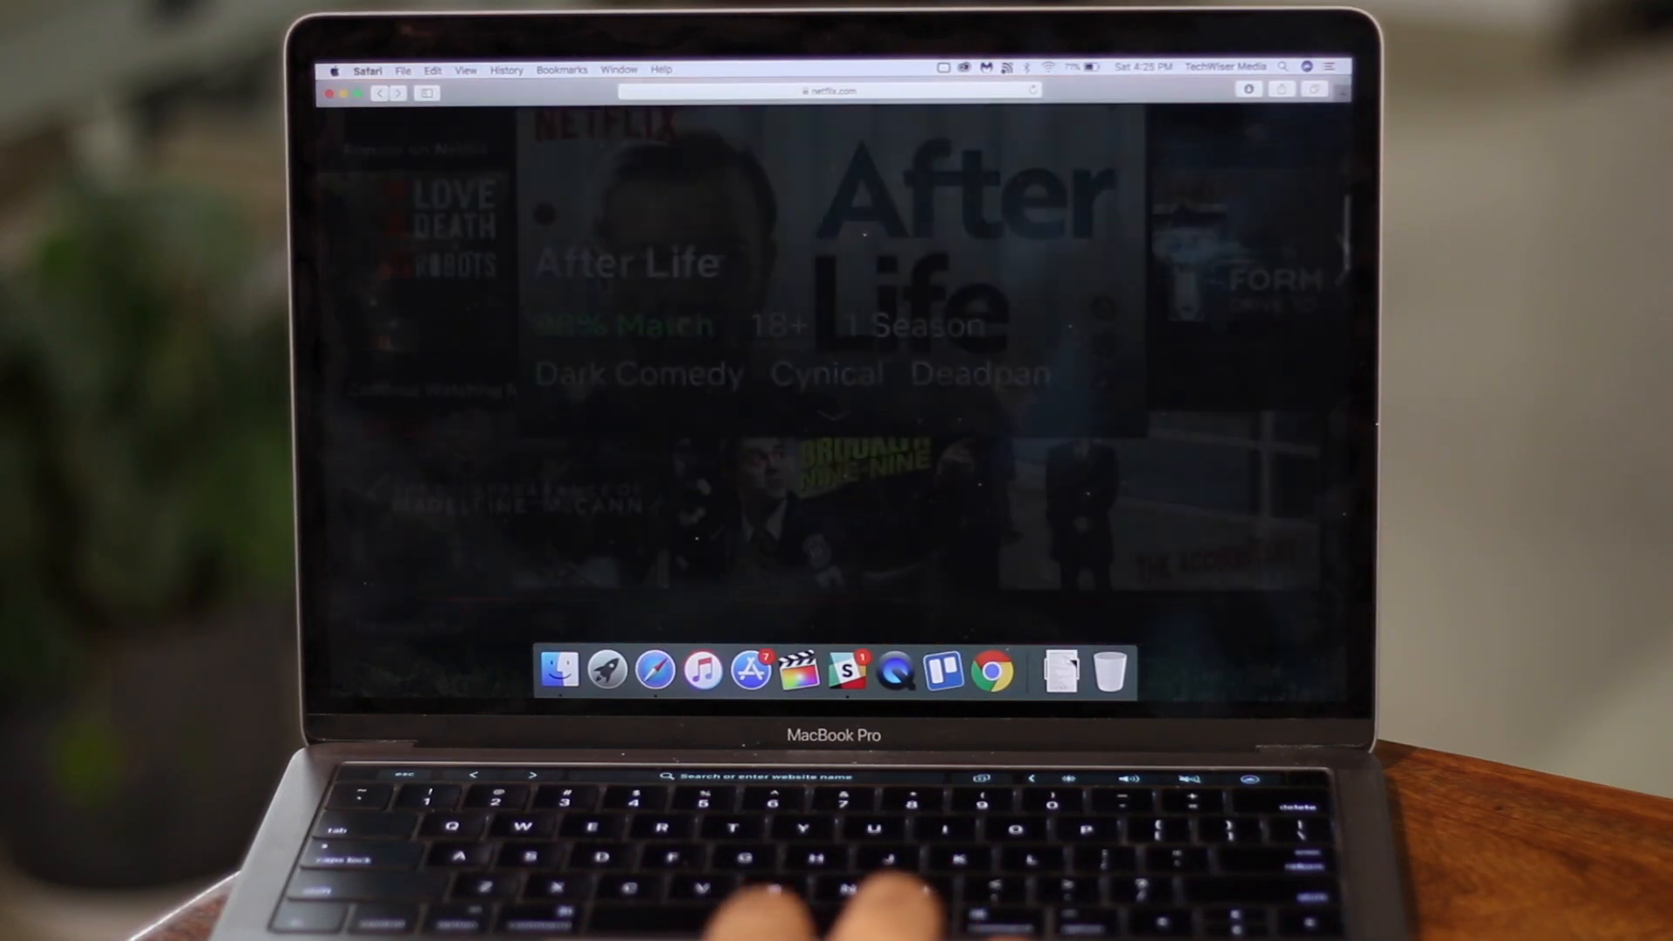
pyautogui.click(1201, 596)
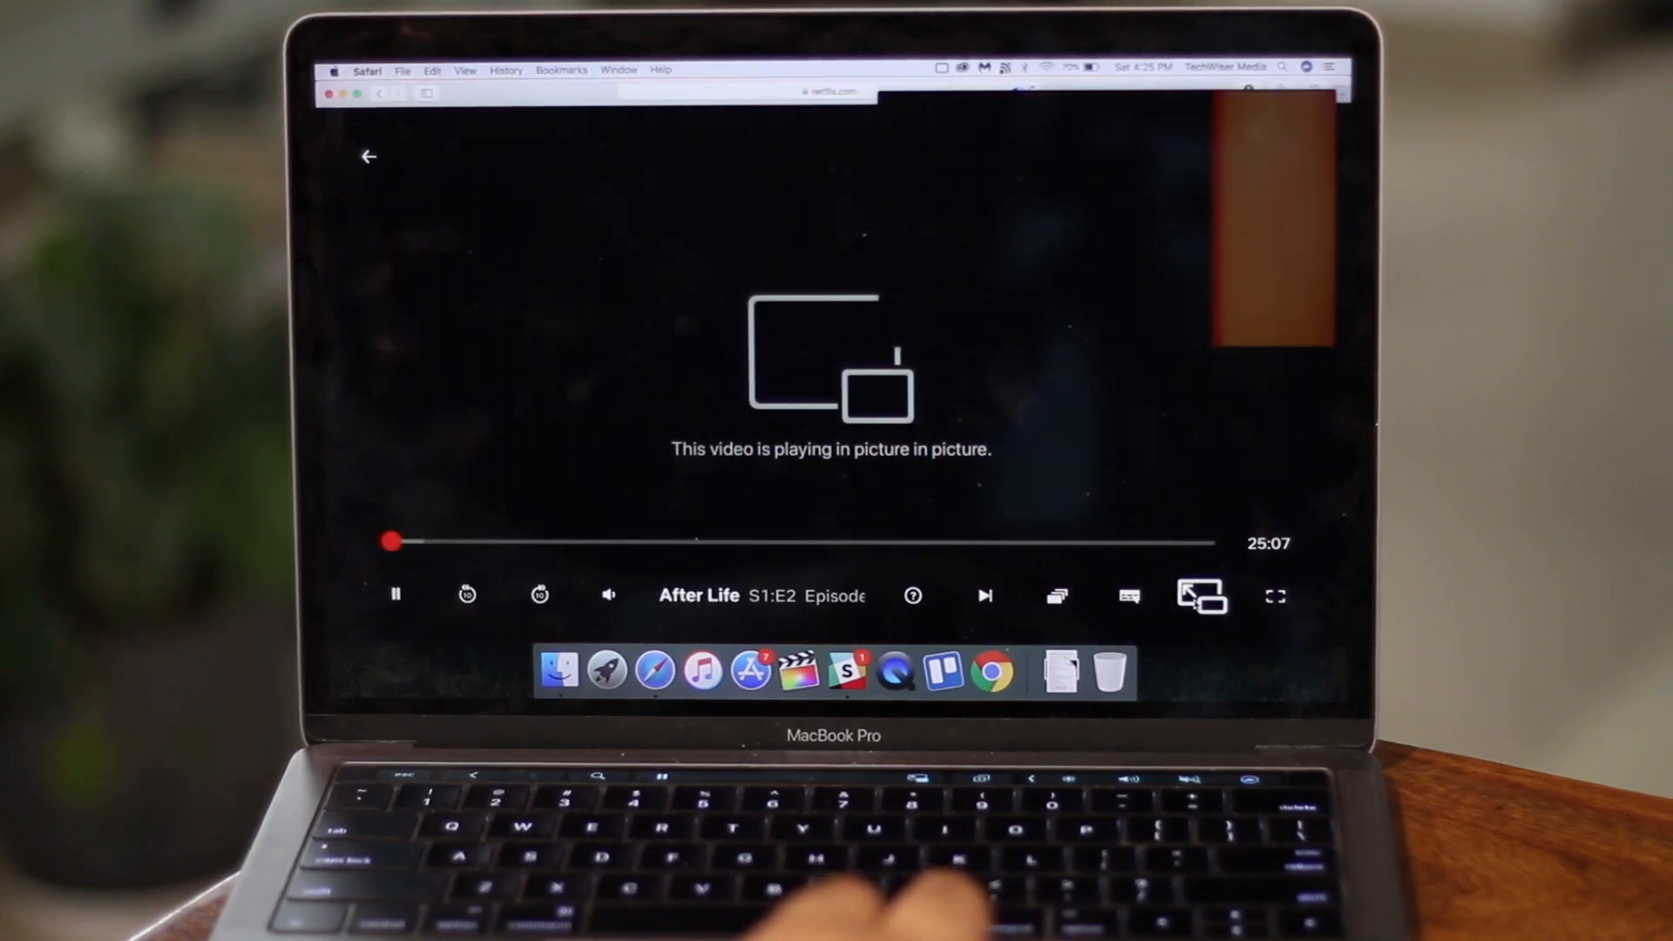